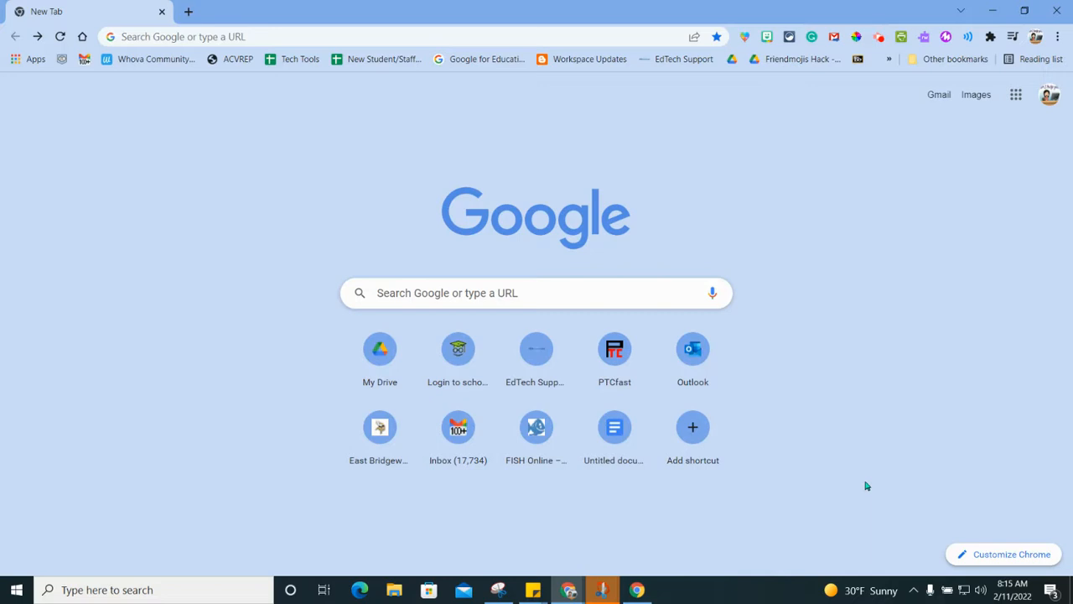
mouse_move(969, 250)
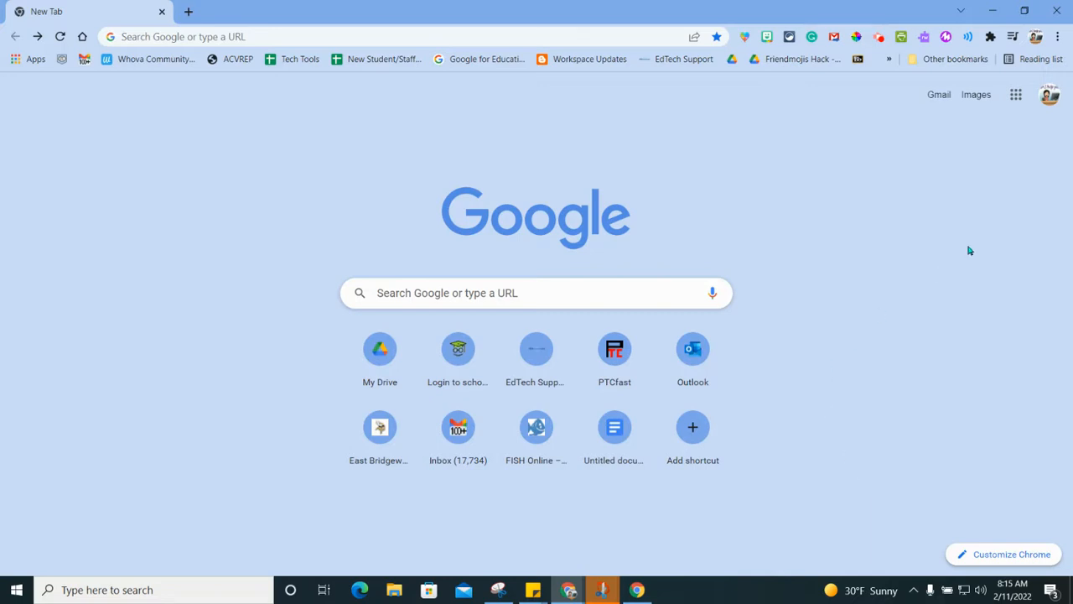
mouse_move(1056, 182)
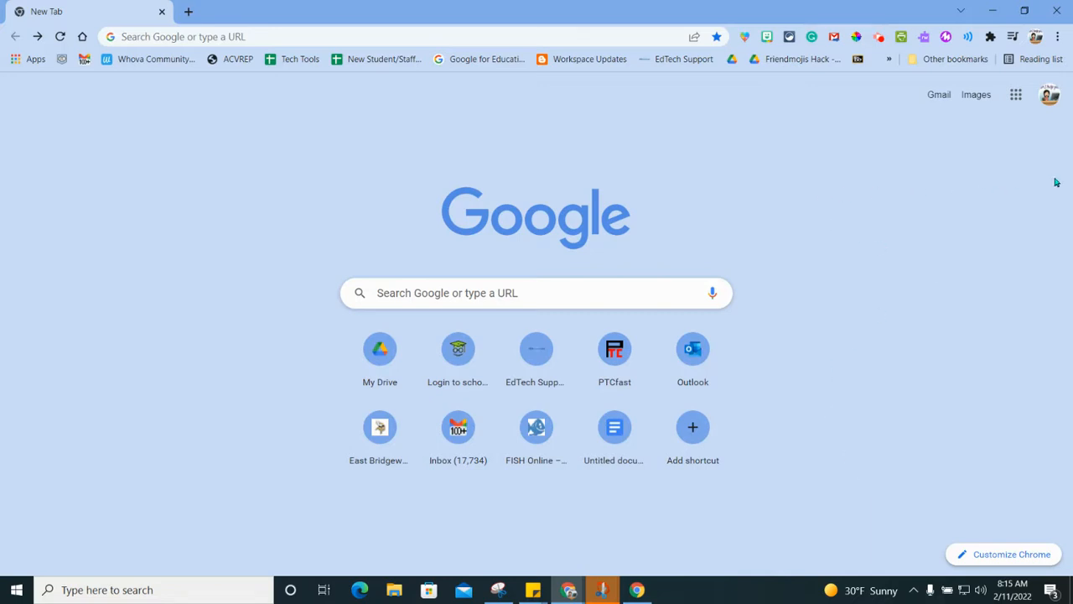
Open About Google Chrome via Help to confirm version 98.0.4758.82 is up to date.
left_click(1058, 36)
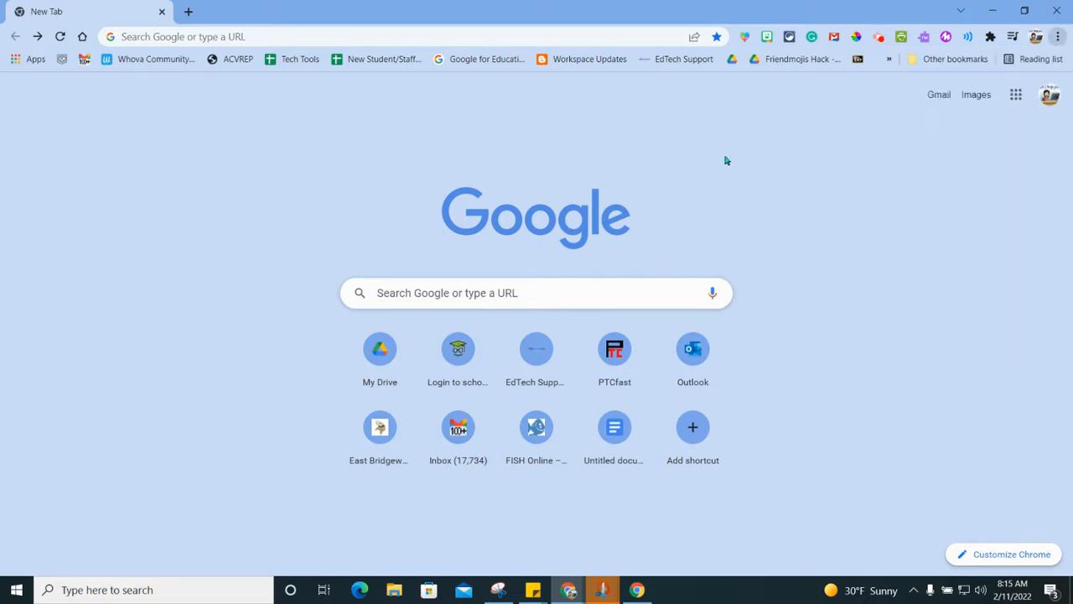
mouse_move(334, 219)
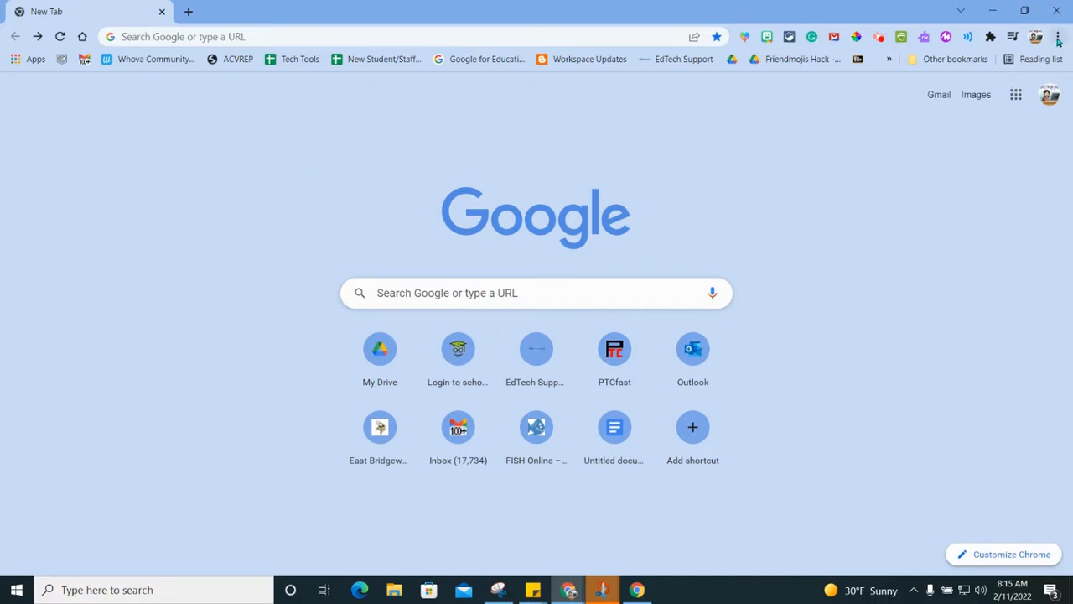
mouse_move(1058, 36)
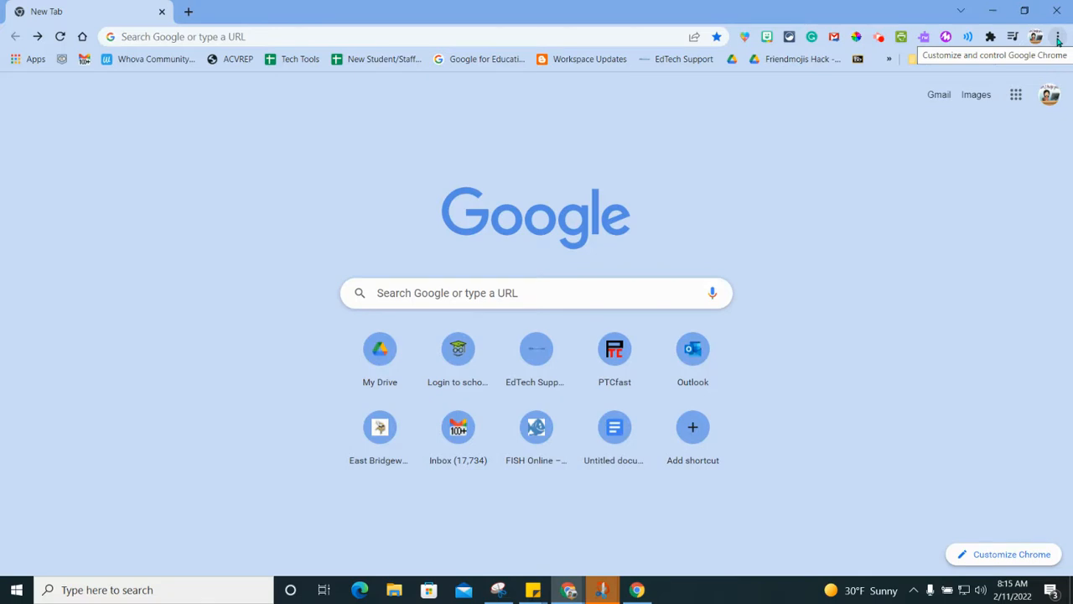
left_click(1058, 37)
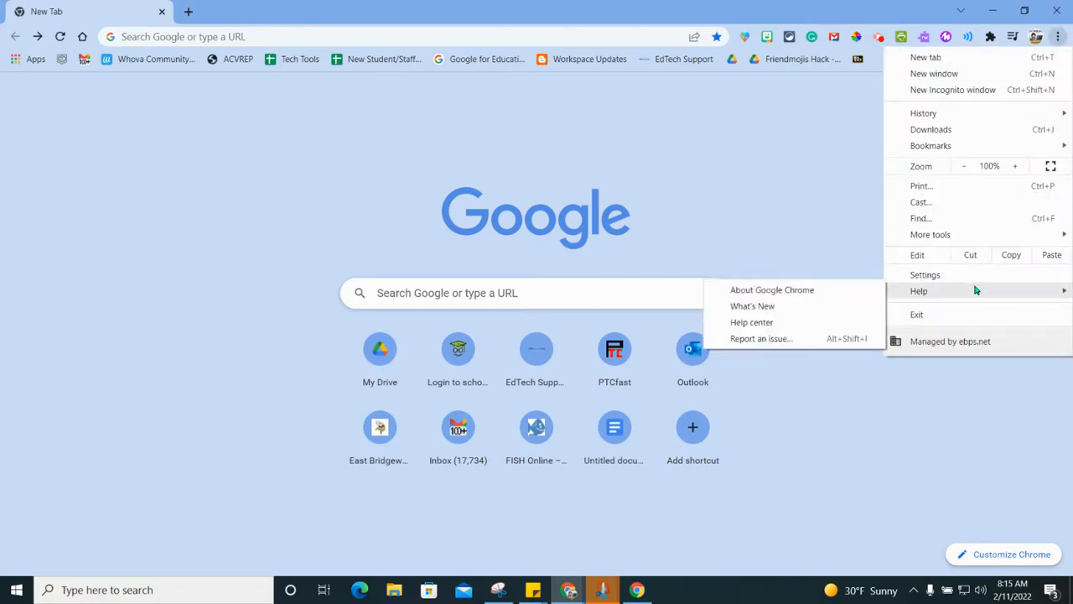
mouse_move(771, 289)
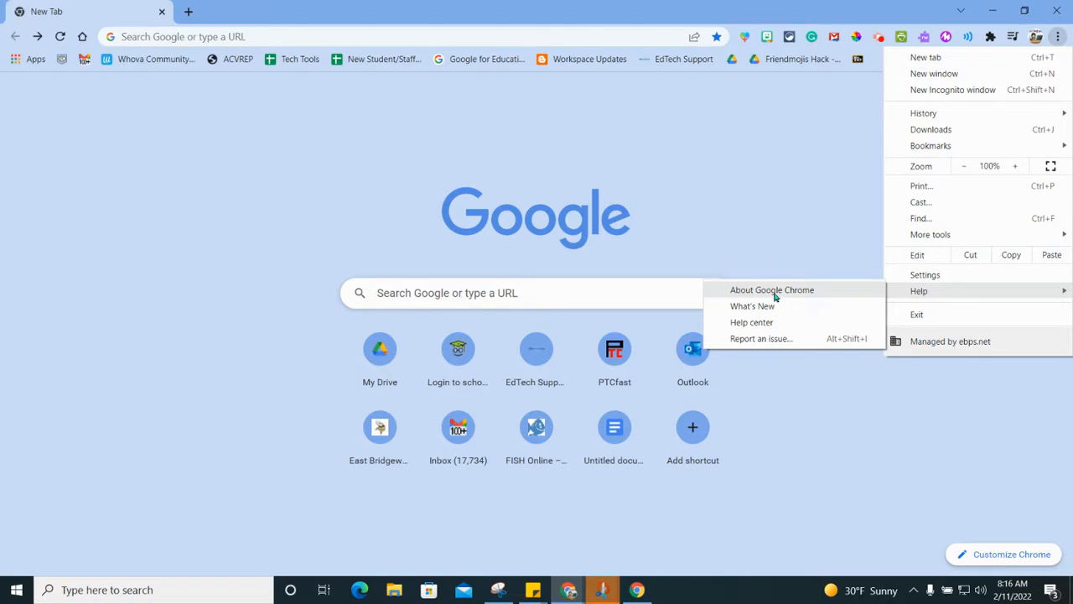
left_click(771, 289)
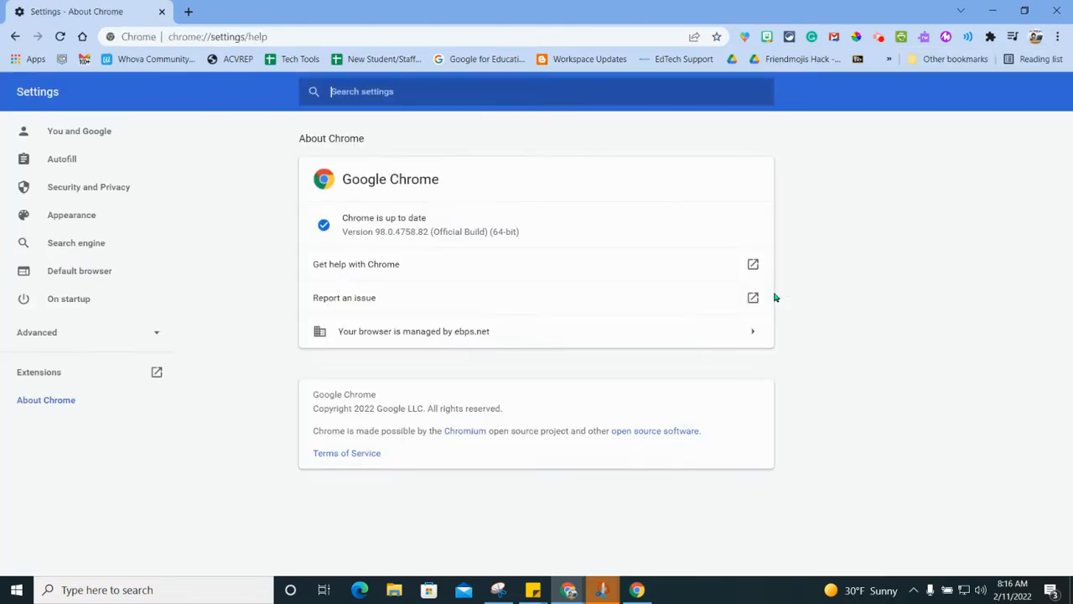
mouse_move(199, 273)
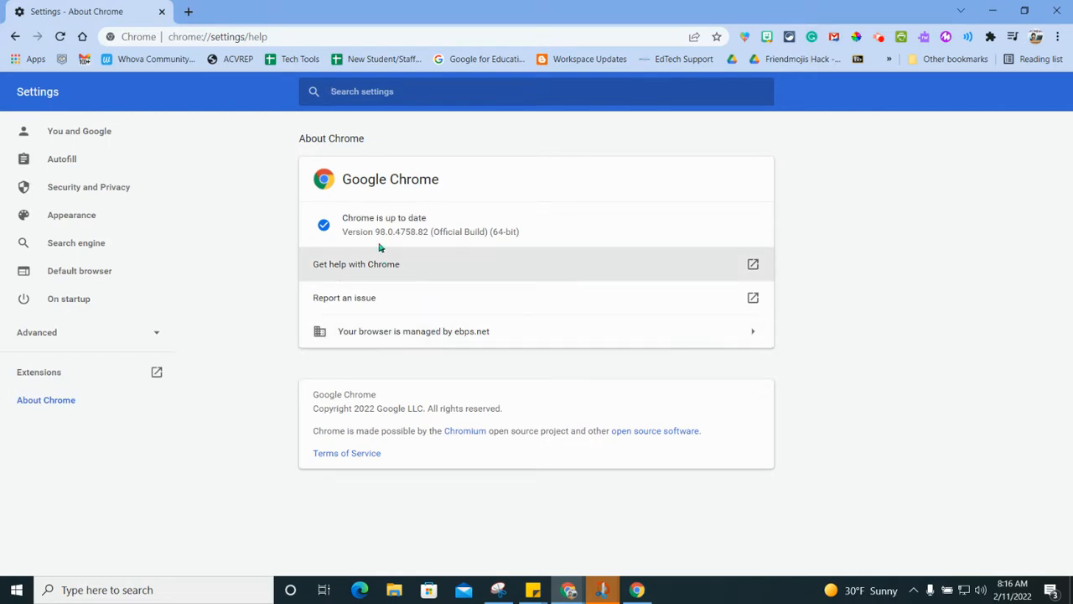
mouse_move(455, 210)
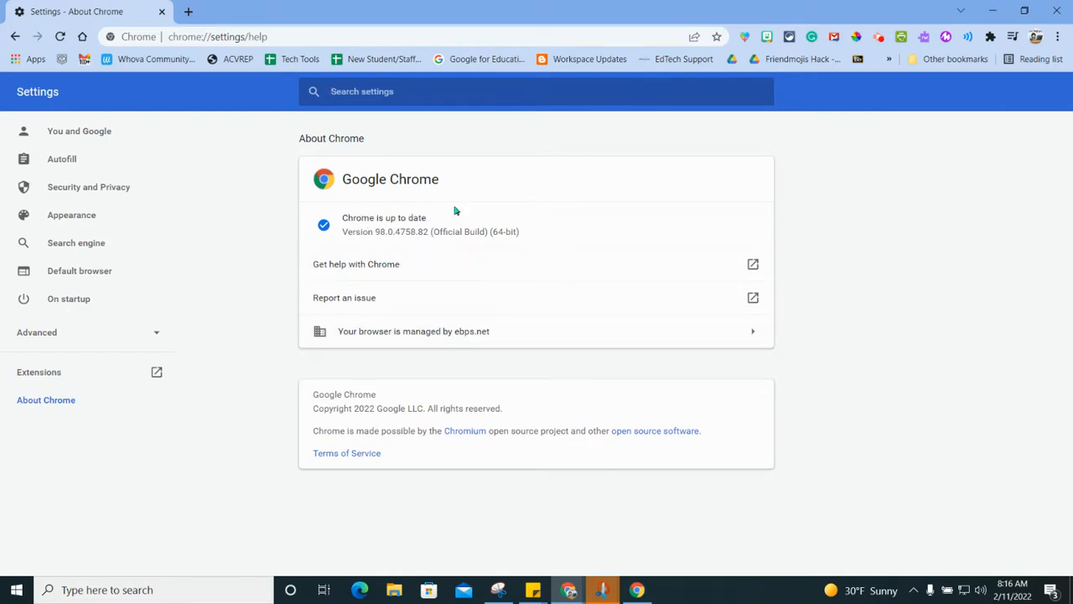
mouse_move(622, 227)
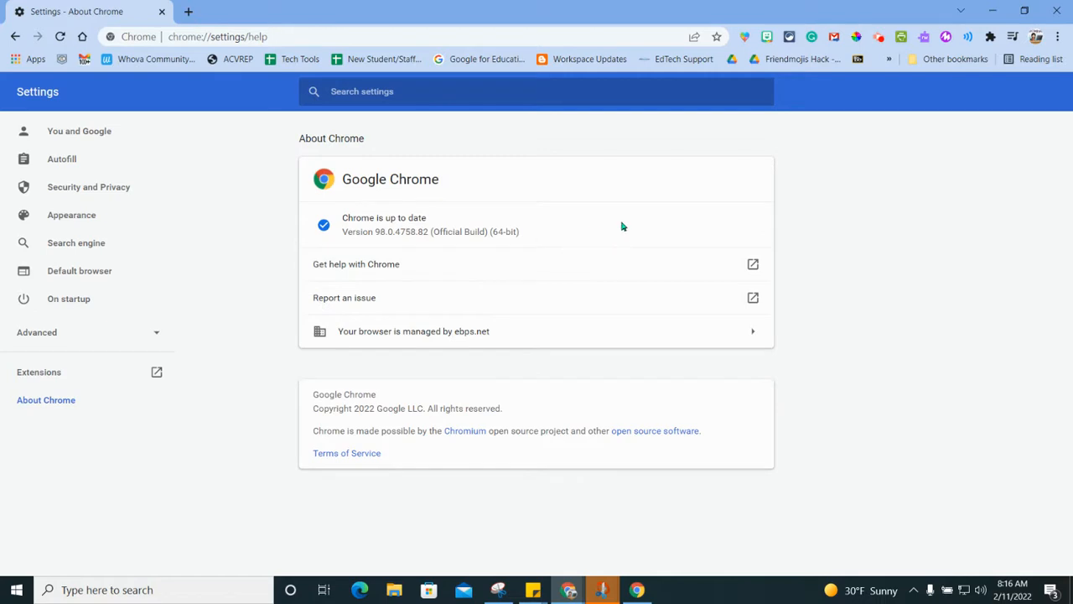
mouse_move(355, 230)
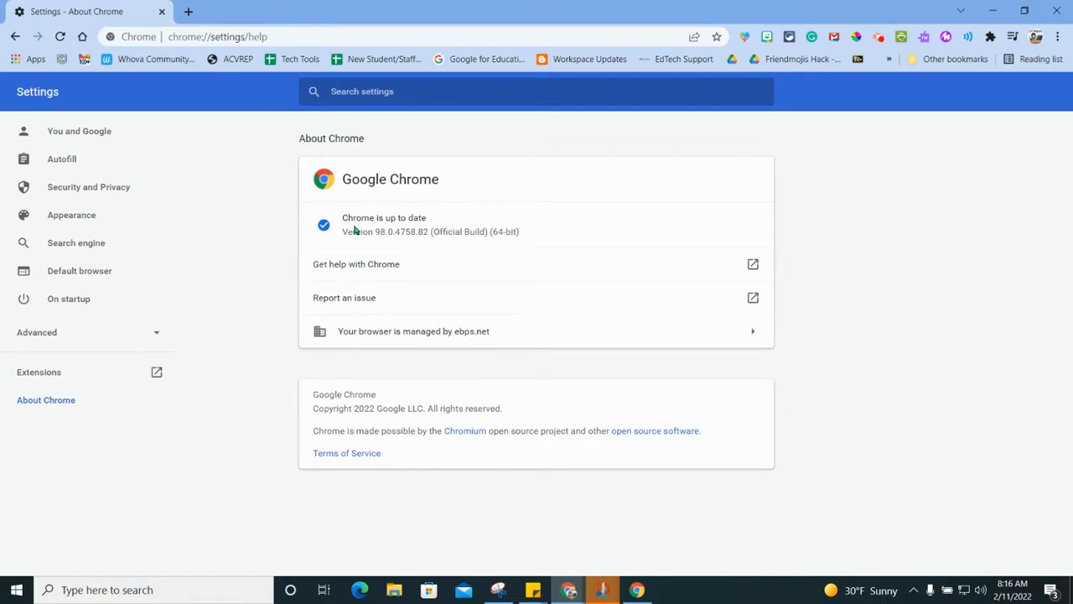
mouse_move(635, 220)
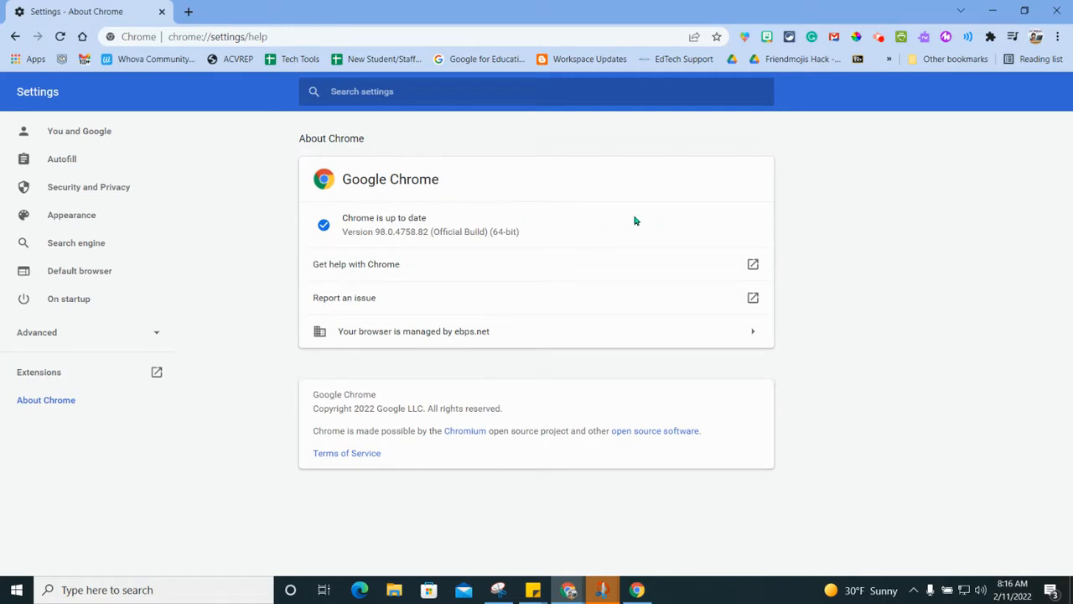
mouse_move(264, 203)
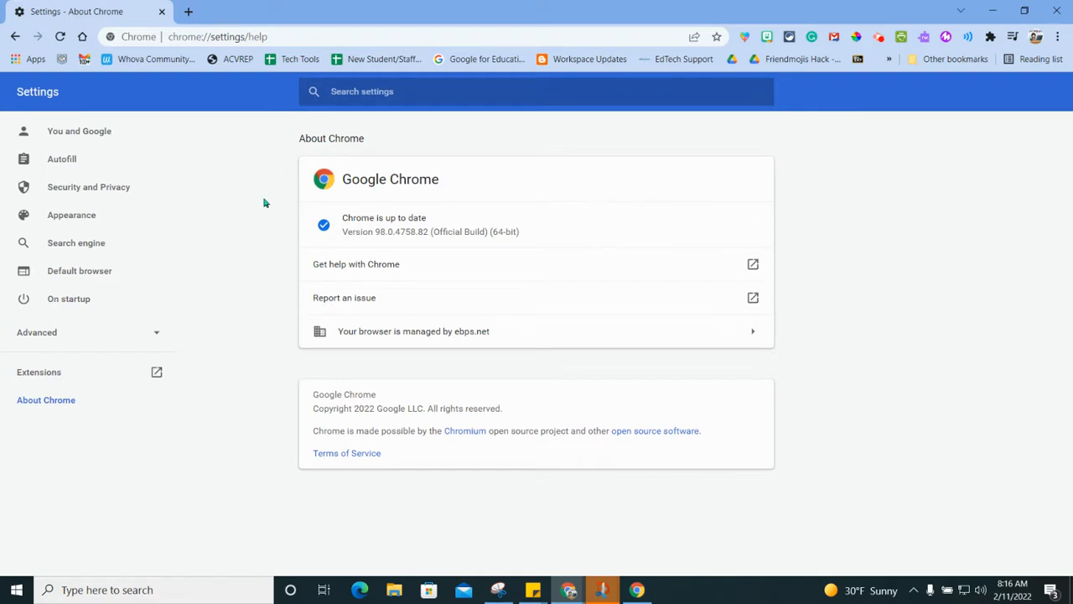
mouse_move(662, 223)
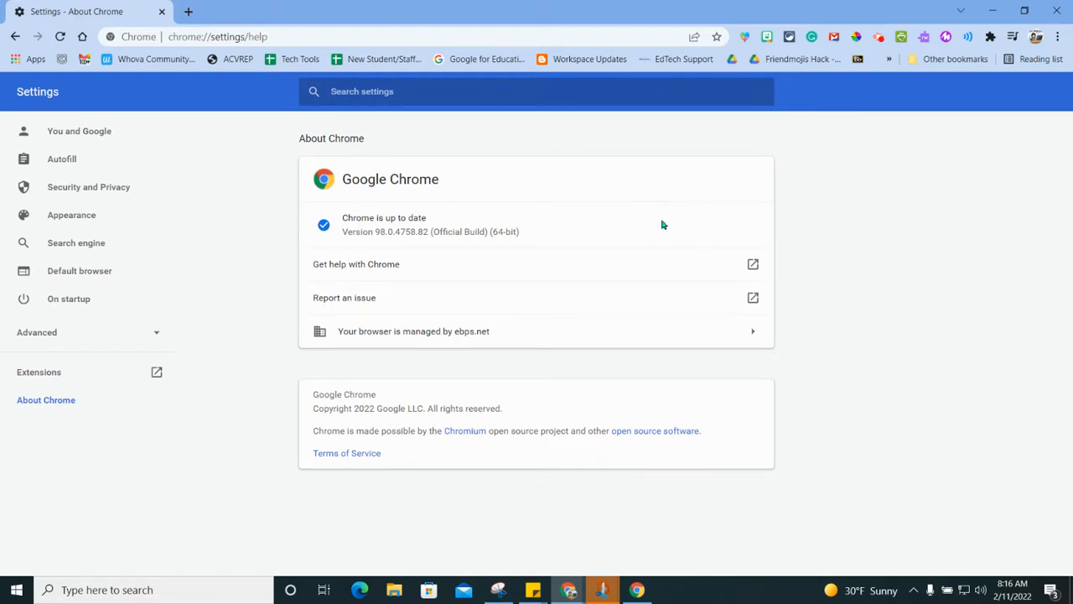
mouse_move(666, 227)
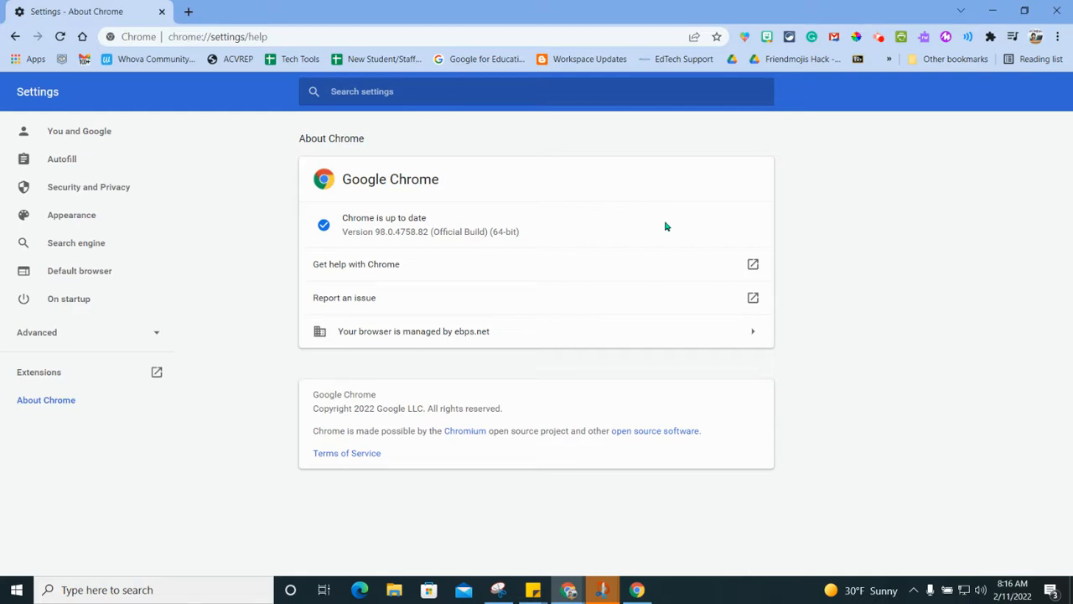
mouse_move(573, 417)
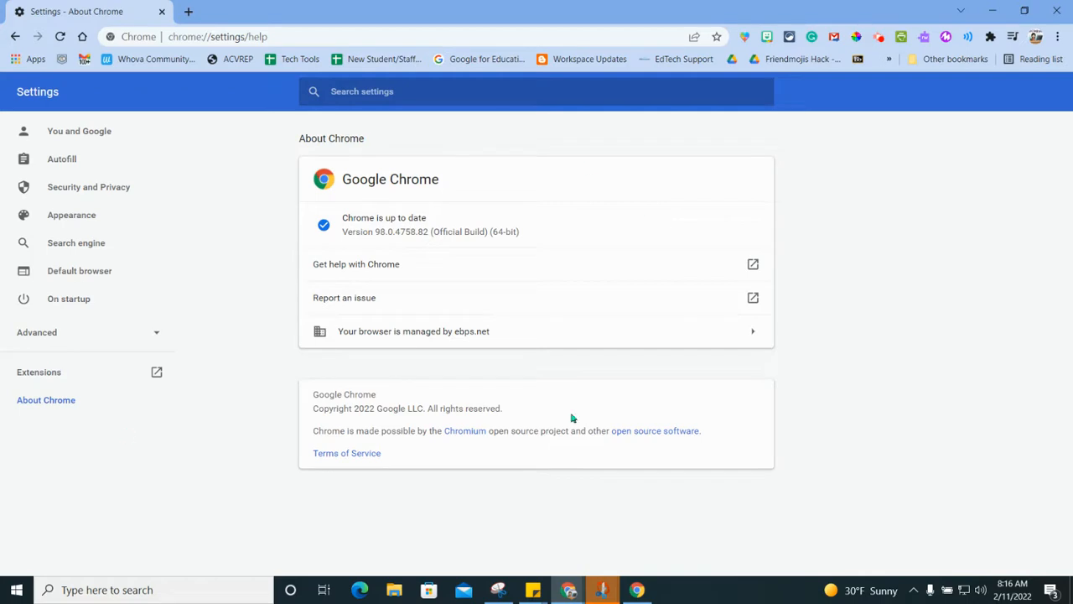
mouse_move(894, 249)
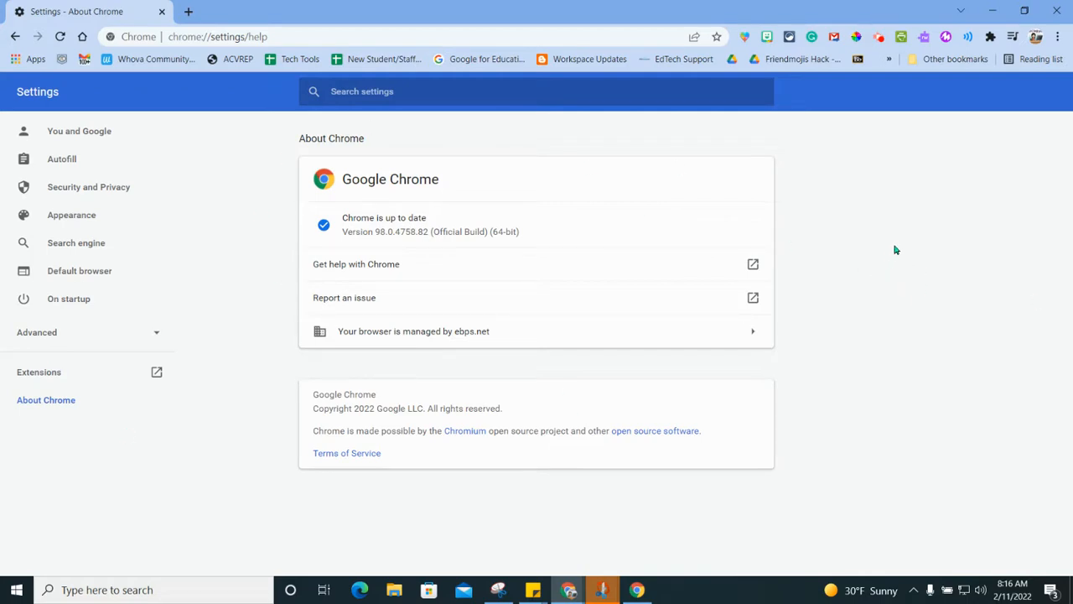